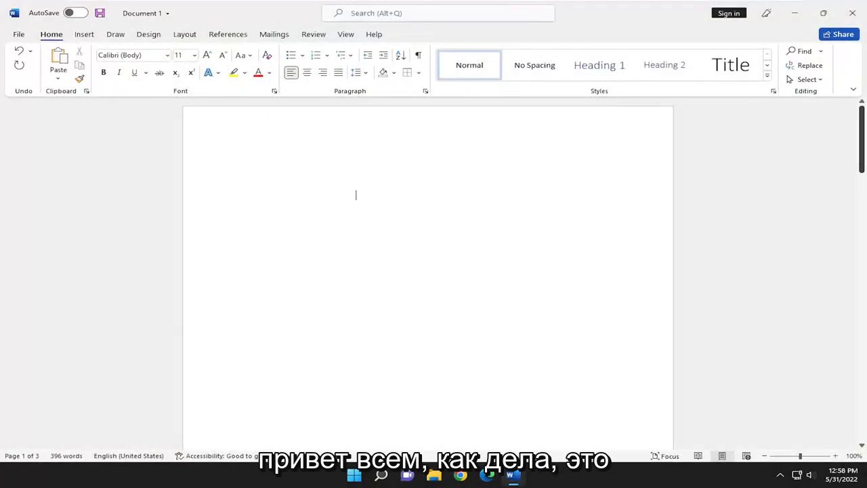
mouse_move(373, 272)
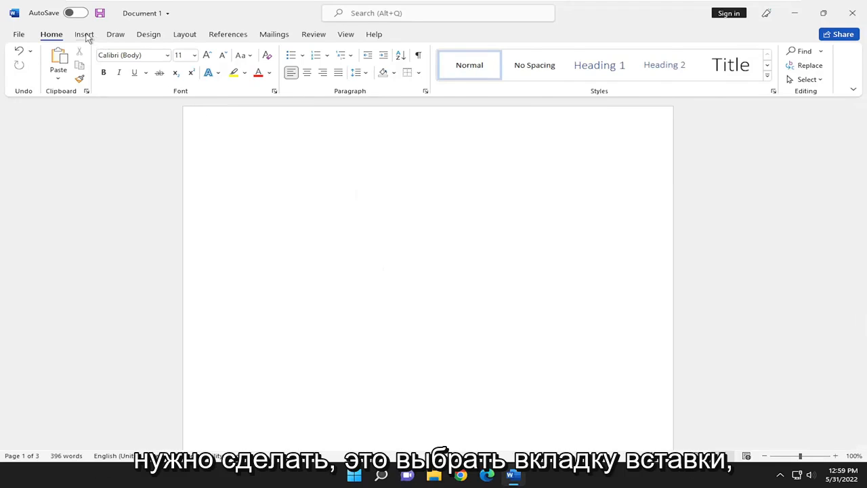
- Open the WordArt style gallery from the Insert tab
left_click(83, 34)
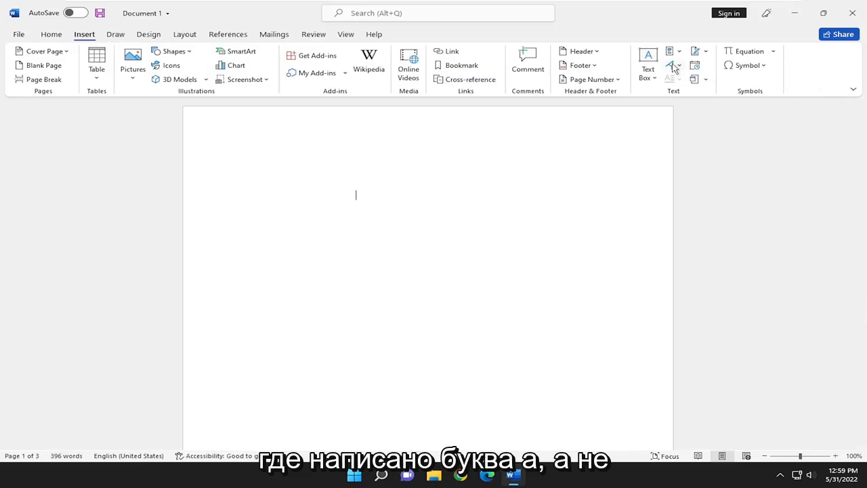
mouse_move(672, 66)
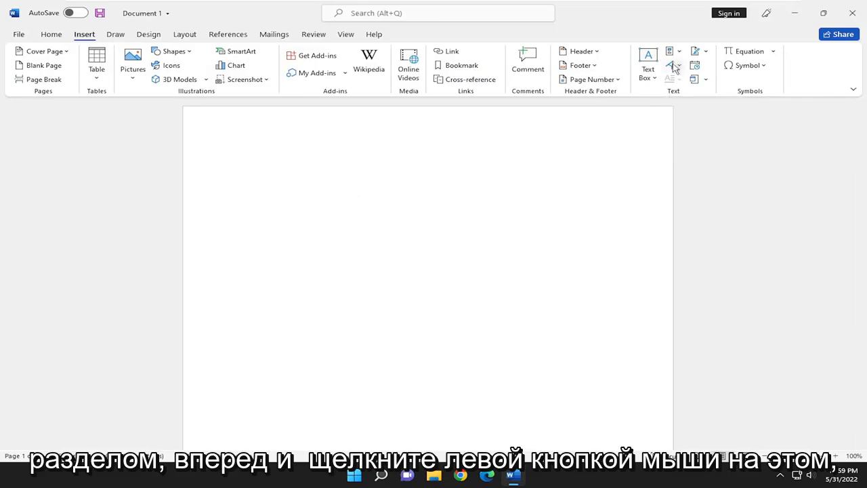
left_click(670, 65)
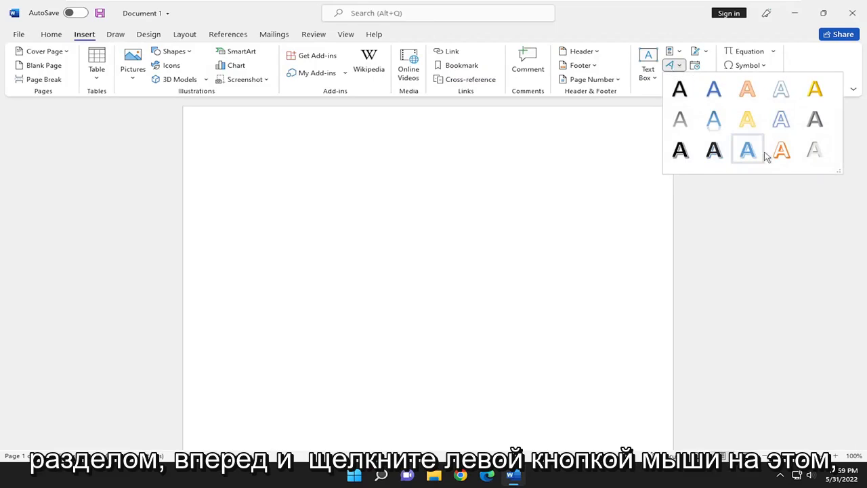
- Insert a blue-styled 'Your text here' WordArt object onto the page
left_click(748, 148)
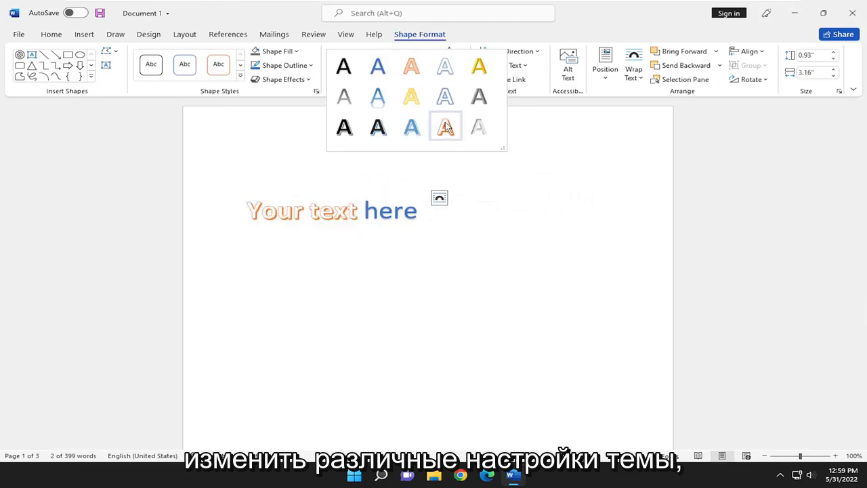
- Apply the orange outline WordArt style to 'Your text', keeping 'here' blue
left_click(445, 127)
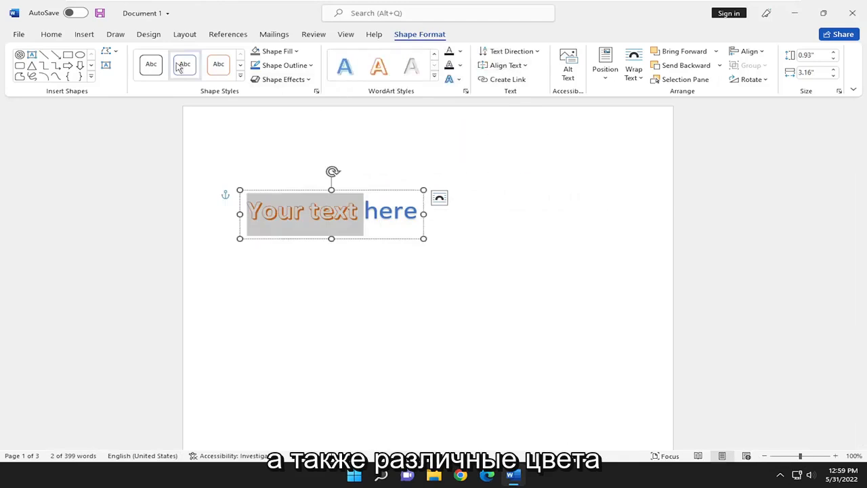
left_click(283, 79)
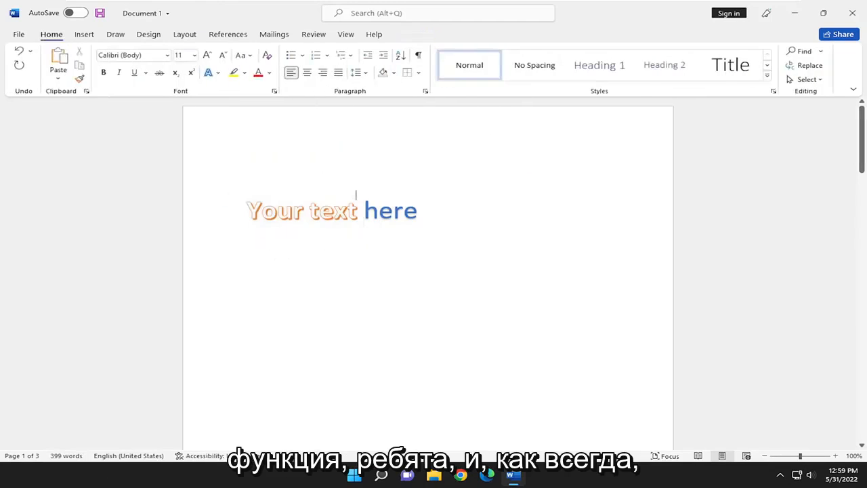
left_click(332, 210)
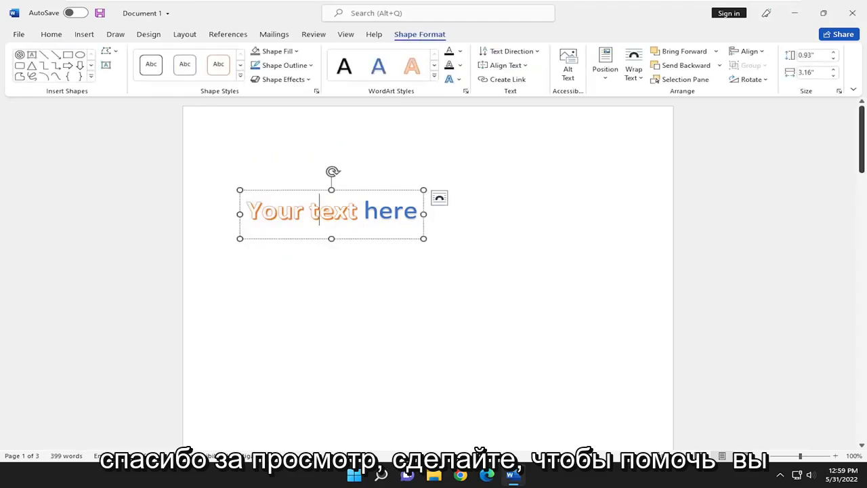